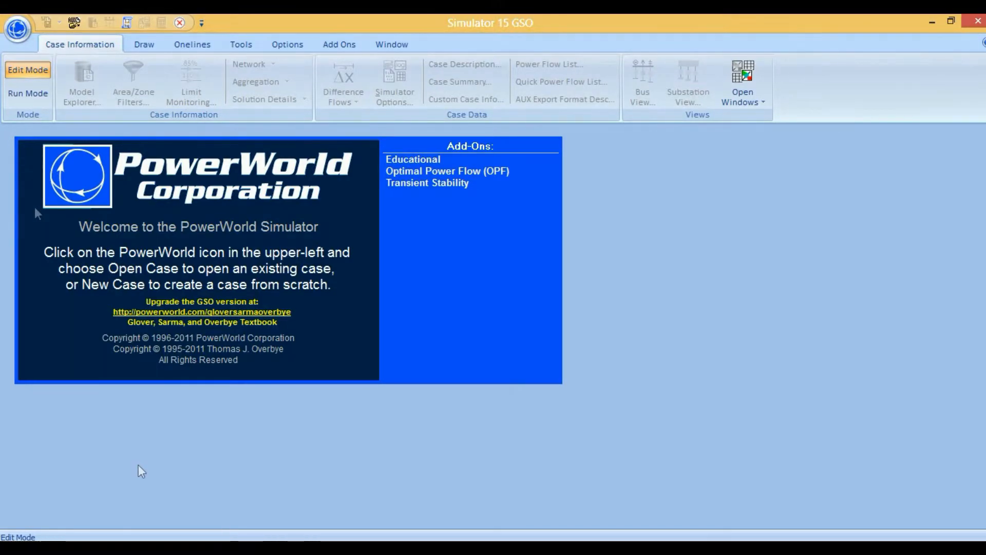
{"action": "mouse_move", "coordinate": [66, 269]}
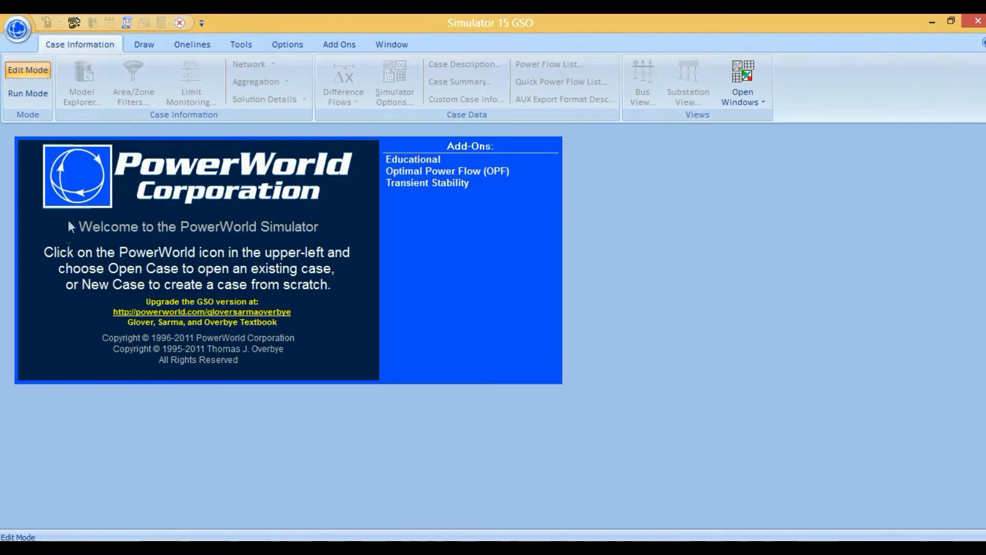
{"action": "mouse_move", "coordinate": [19, 170]}
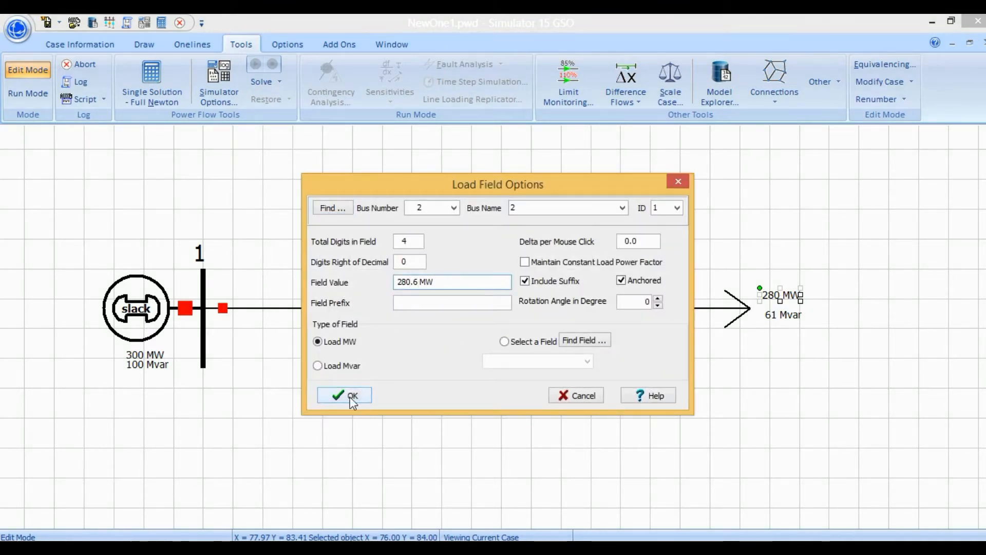
Close the Load Field Options dialog, keeping the bus 2 load label at 281 MW and 61 Mvar
{"action": "left_click", "coordinate": [345, 395]}
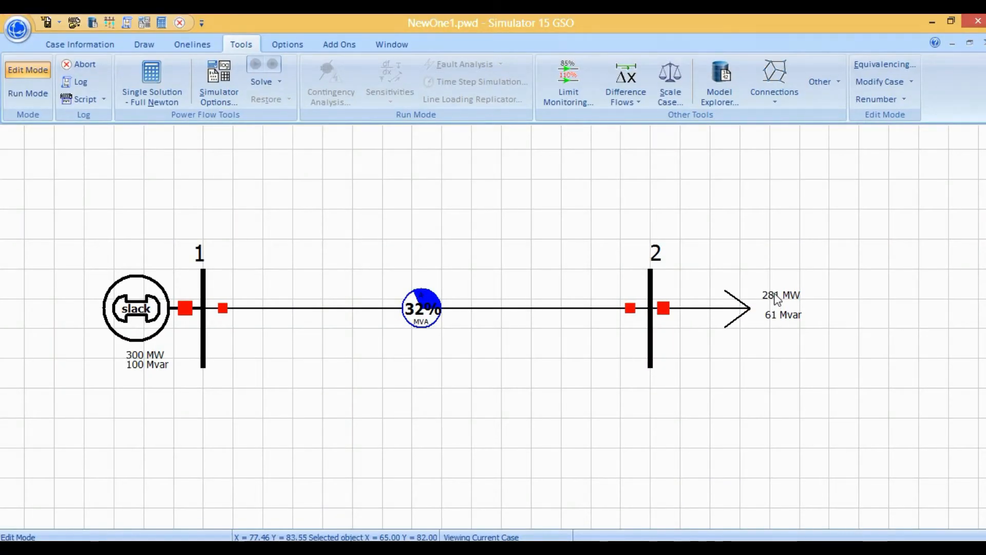
Set the bus 2 load MW field to two digits right of the decimal, showing 280.60 MW
{"action": "double_click", "coordinate": [781, 295]}
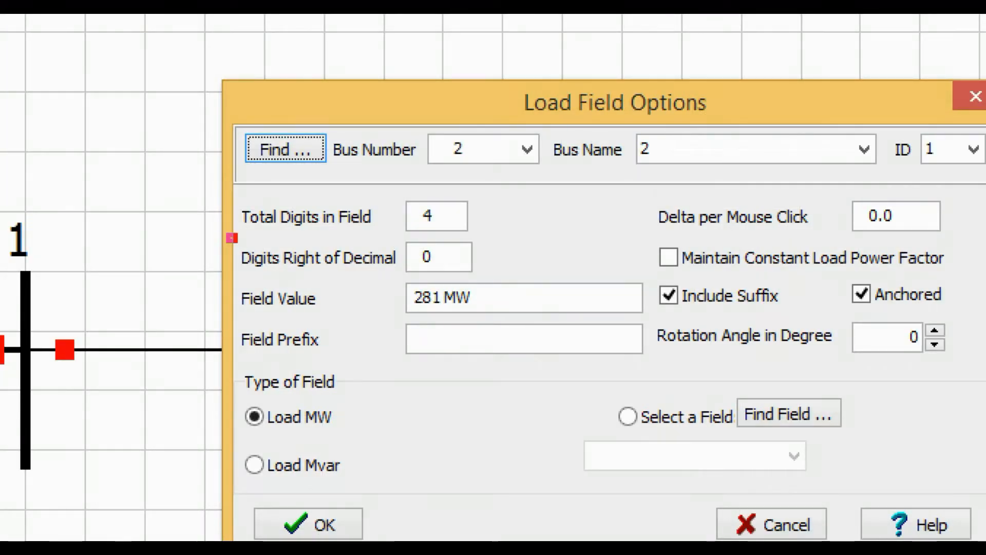
{"action": "left_click", "coordinate": [438, 257]}
{"action": "type", "text": "2"}
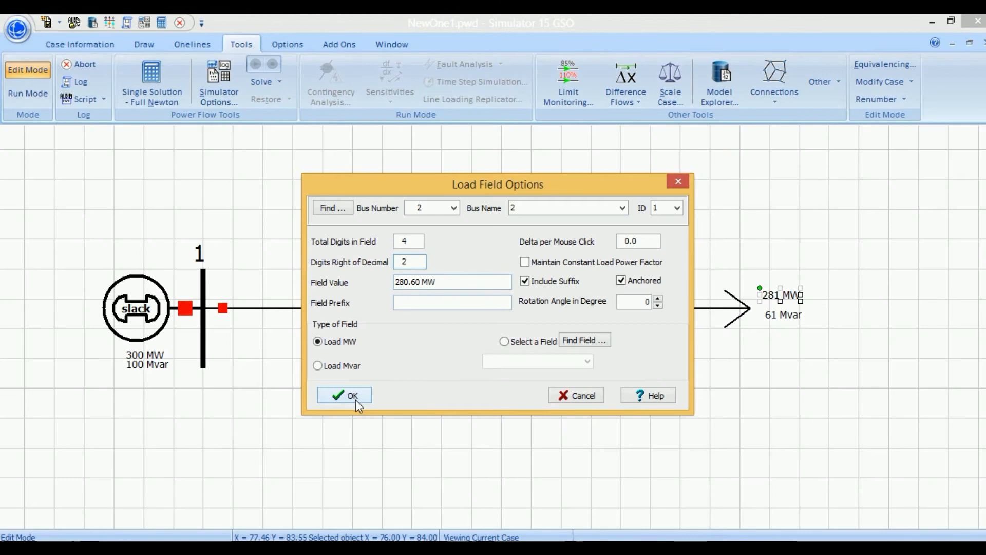
{"action": "left_click", "coordinate": [345, 395]}
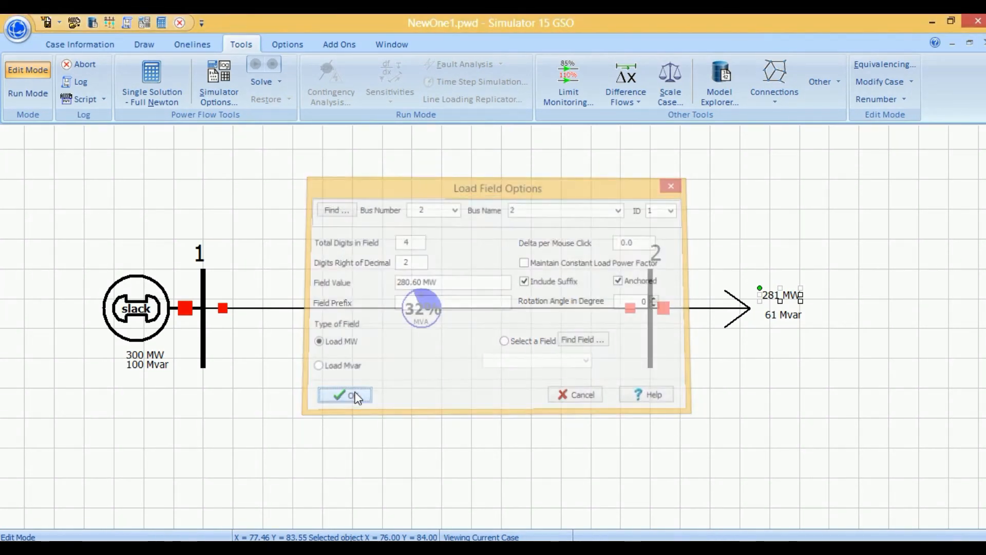
Show the bus 2 load with five decimals (280.60001 MW) and switch to Run Mode to animate flows
{"action": "left_click", "coordinate": [345, 394]}
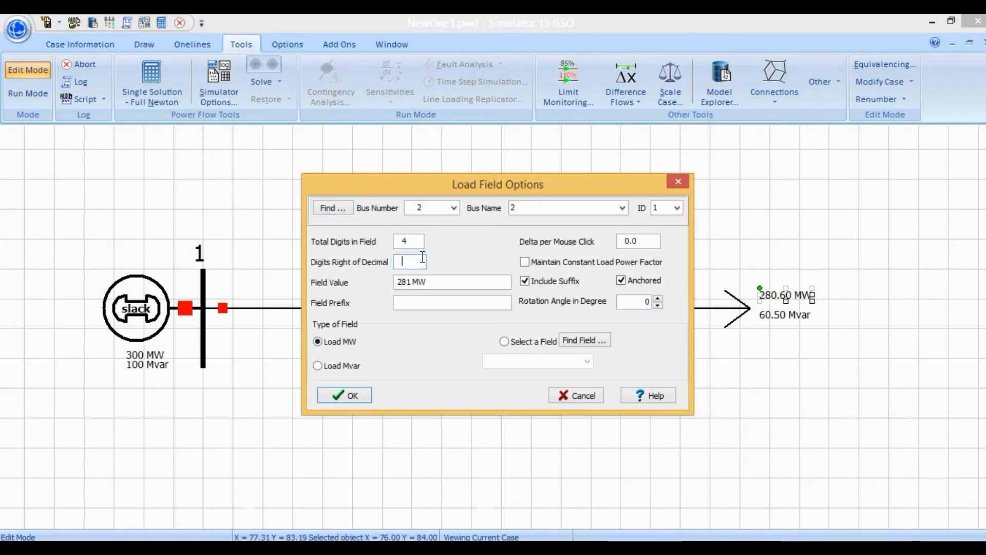
{"action": "type", "text": "5"}
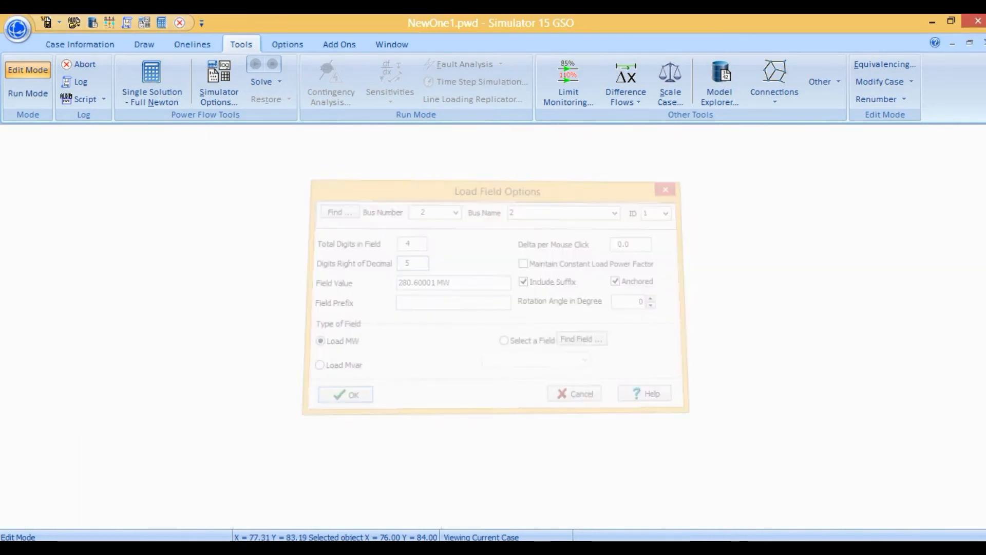
{"action": "left_click", "coordinate": [345, 394]}
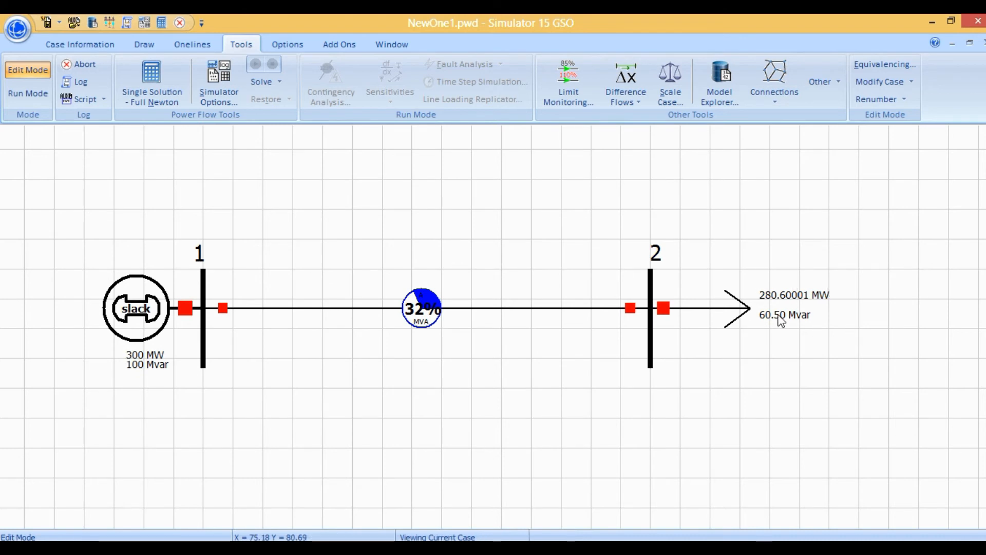
{"action": "mouse_move", "coordinate": [812, 314]}
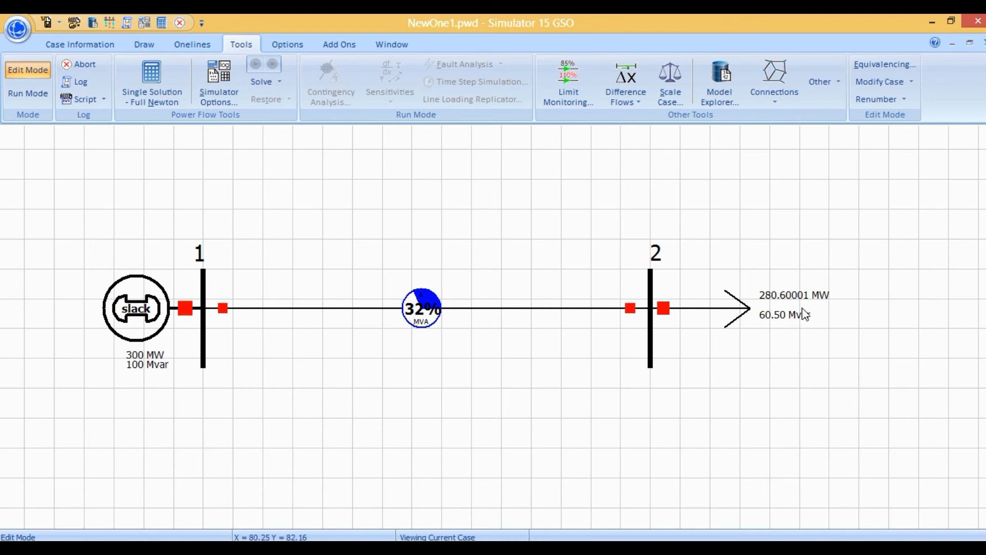
{"action": "mouse_move", "coordinate": [350, 507]}
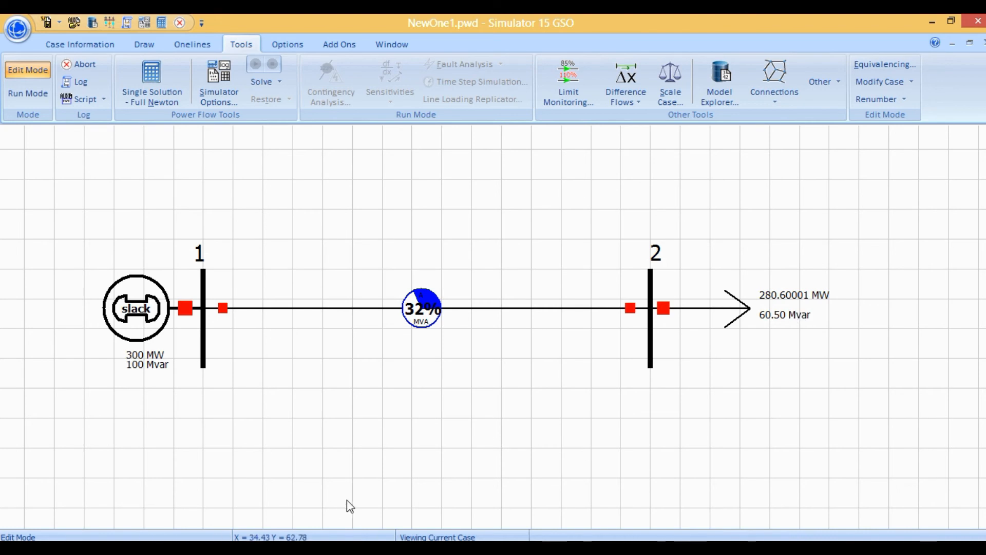
{"action": "left_click", "coordinate": [28, 93]}
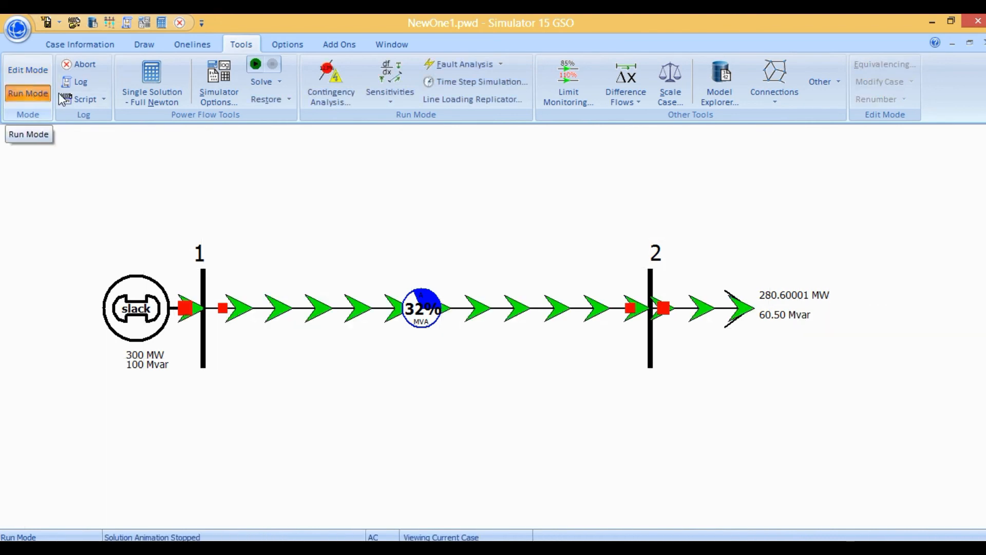